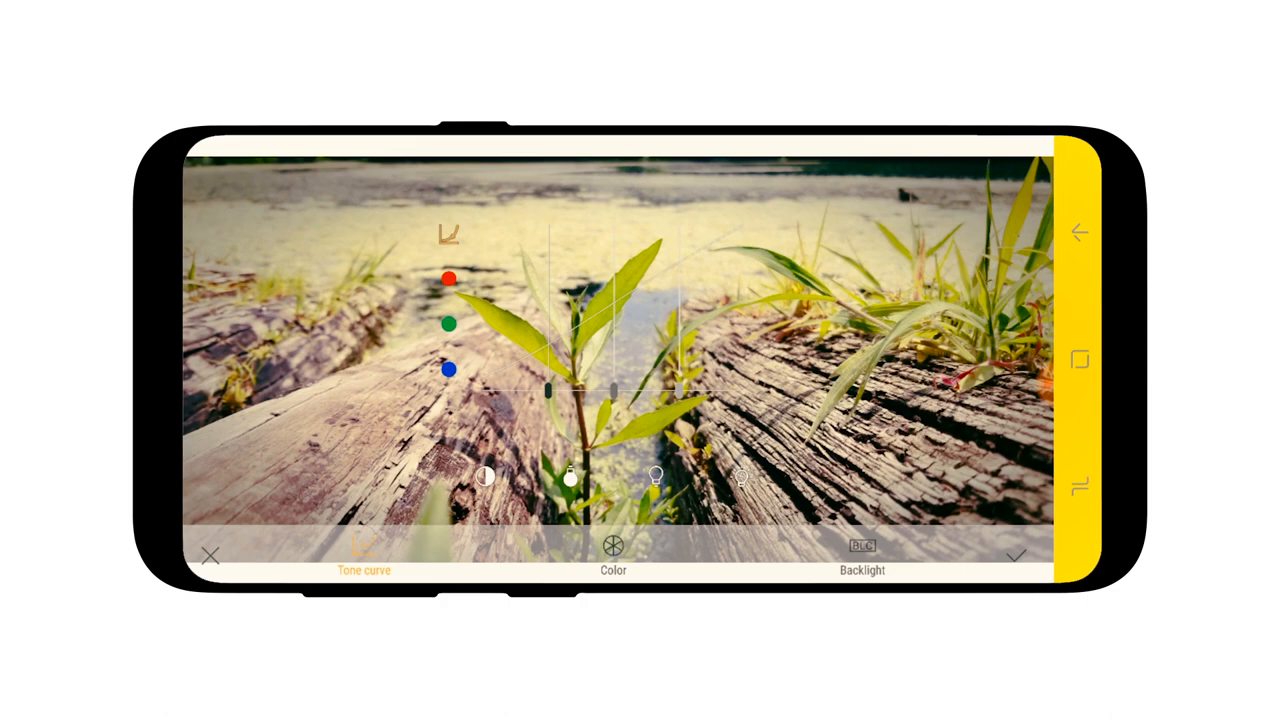
Switch from the tone curve to the Color tools and select the Brightness slider.
left_click(612, 544)
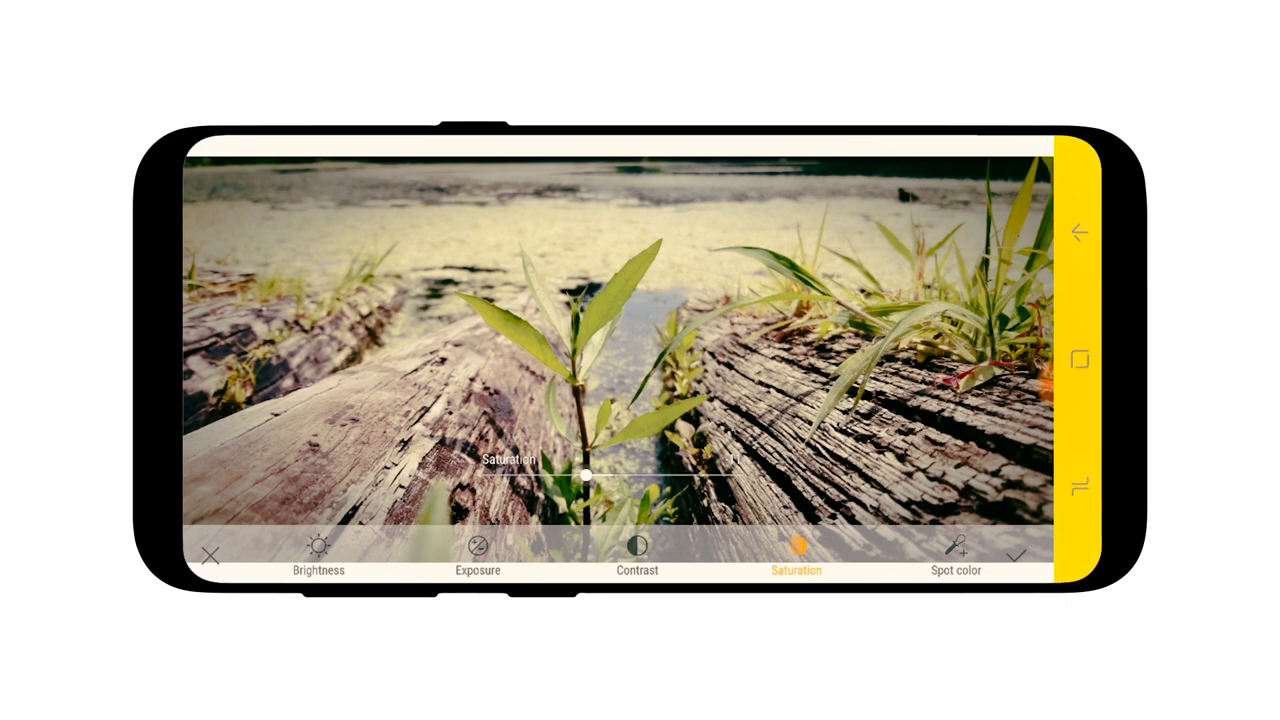
left_click(318, 550)
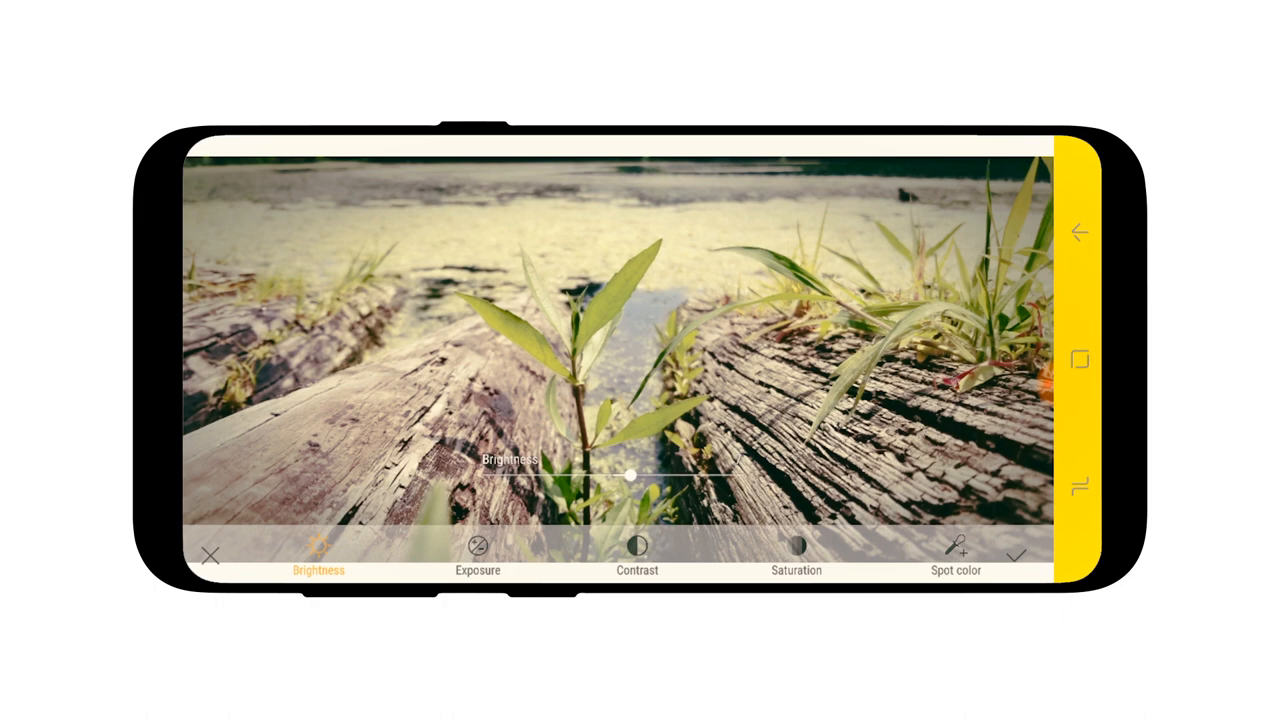